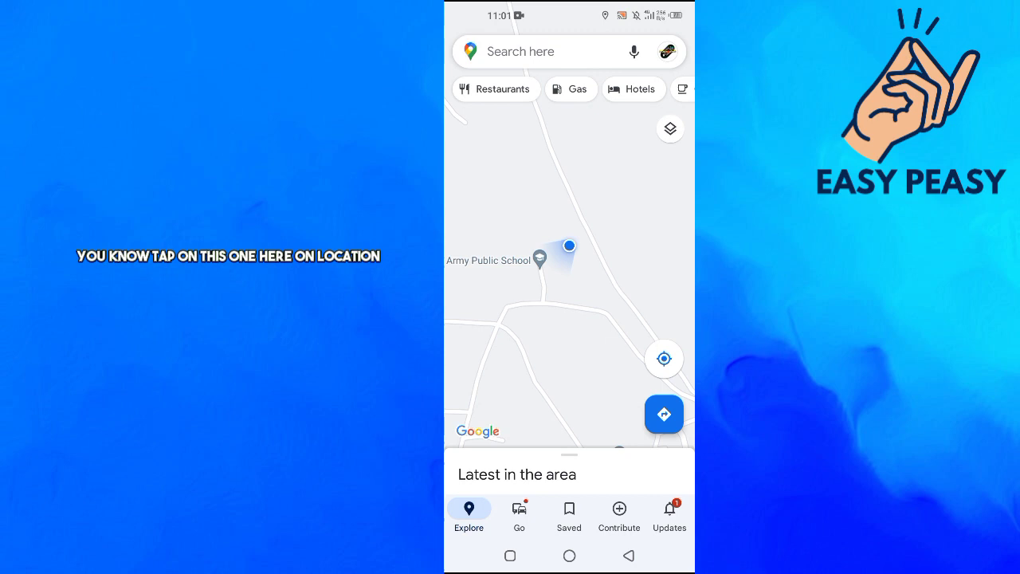
Share your real-time Google Maps location link to the WhatsApp chat 'Collection'.
left_click(569, 245)
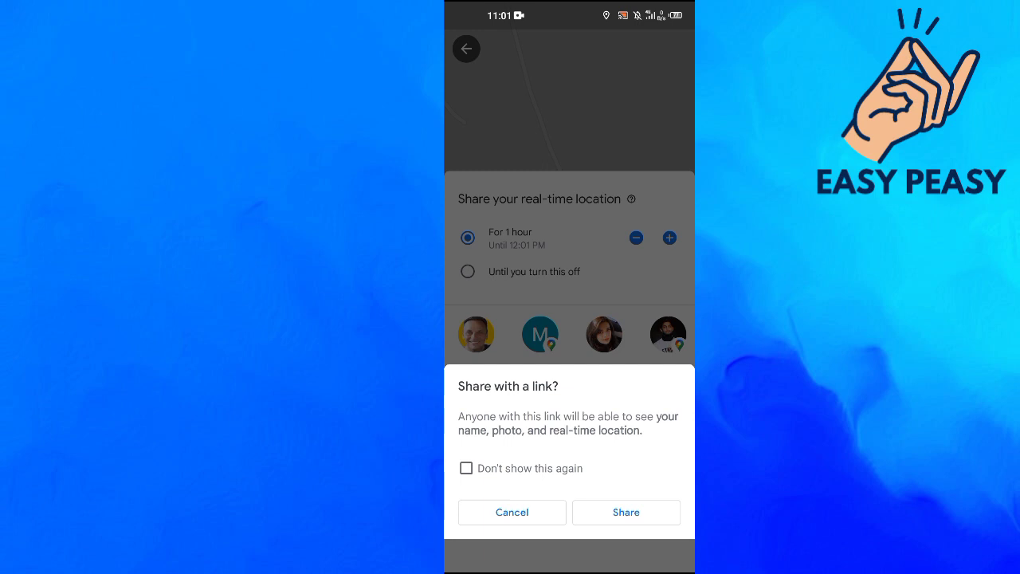
left_click(625, 512)
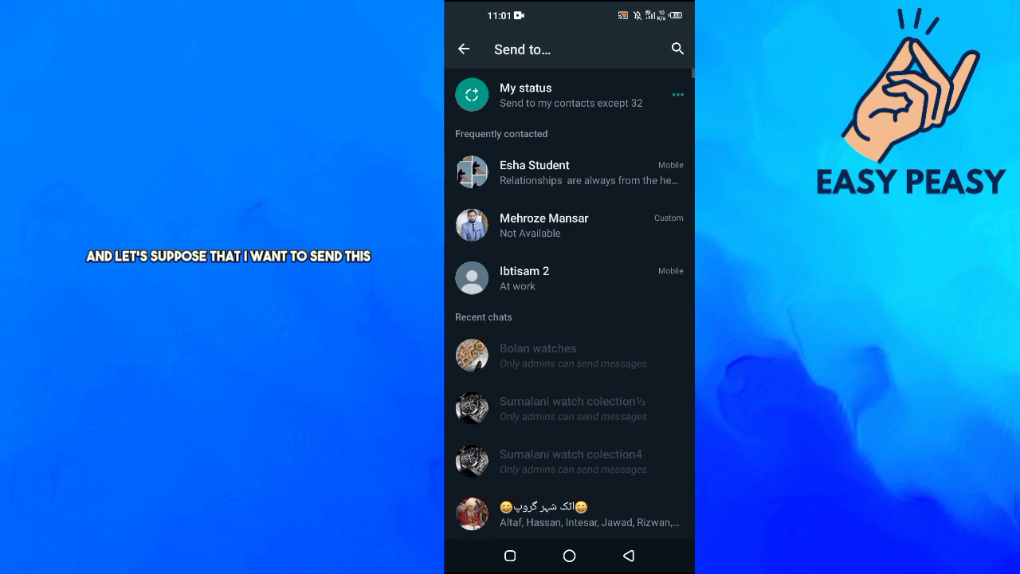
type("coll")
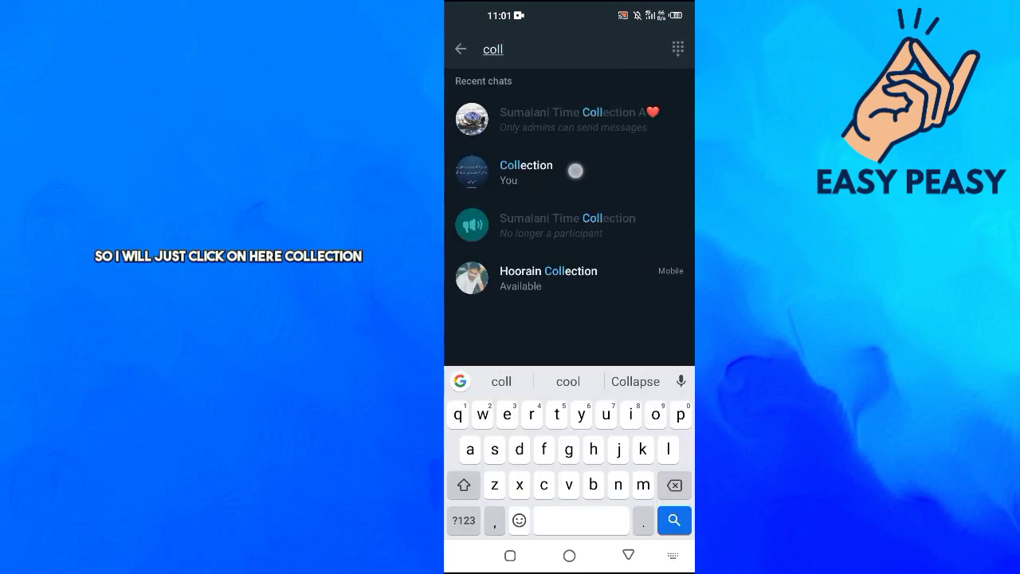
left_click(526, 171)
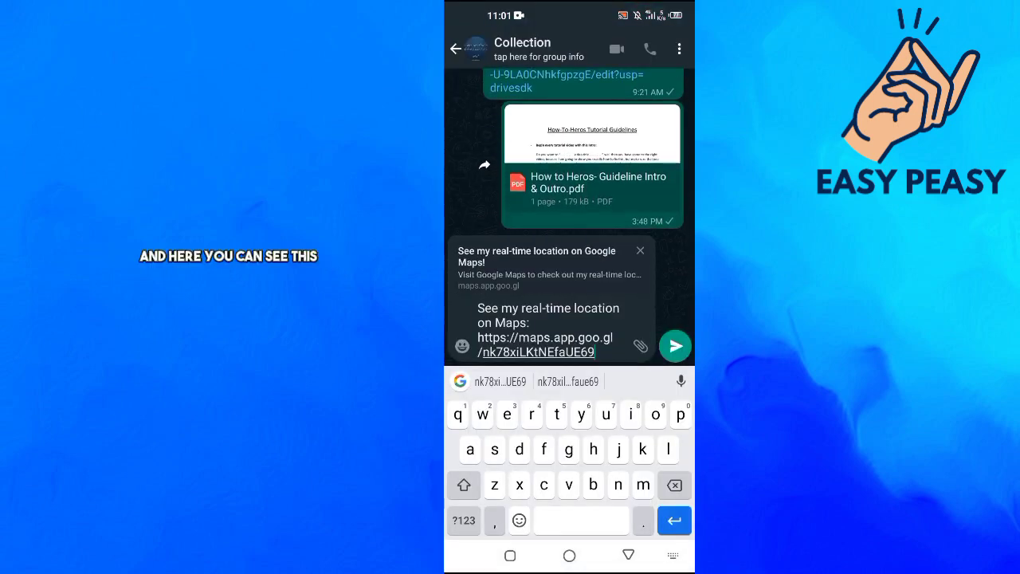
left_click(675, 345)
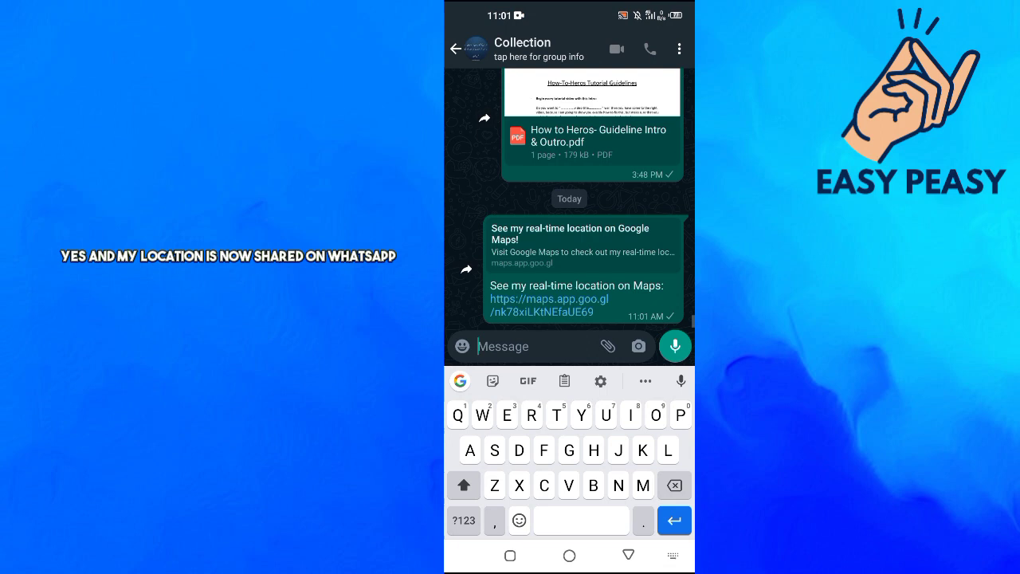